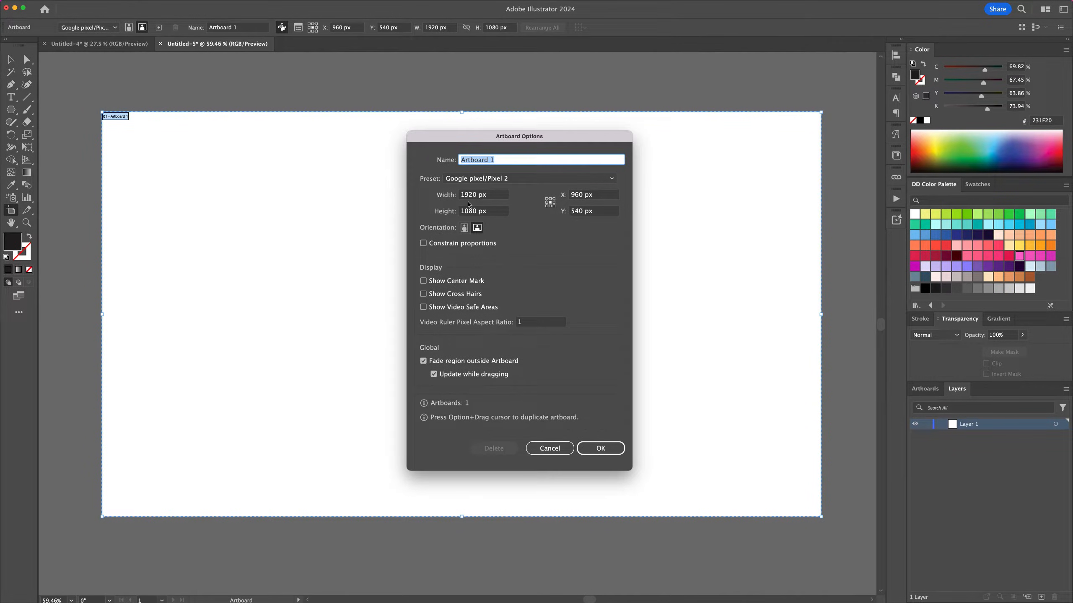
Step: Confirm the artboard at 1920 × 1080 px and close Artboard Options
left_click(482, 211)
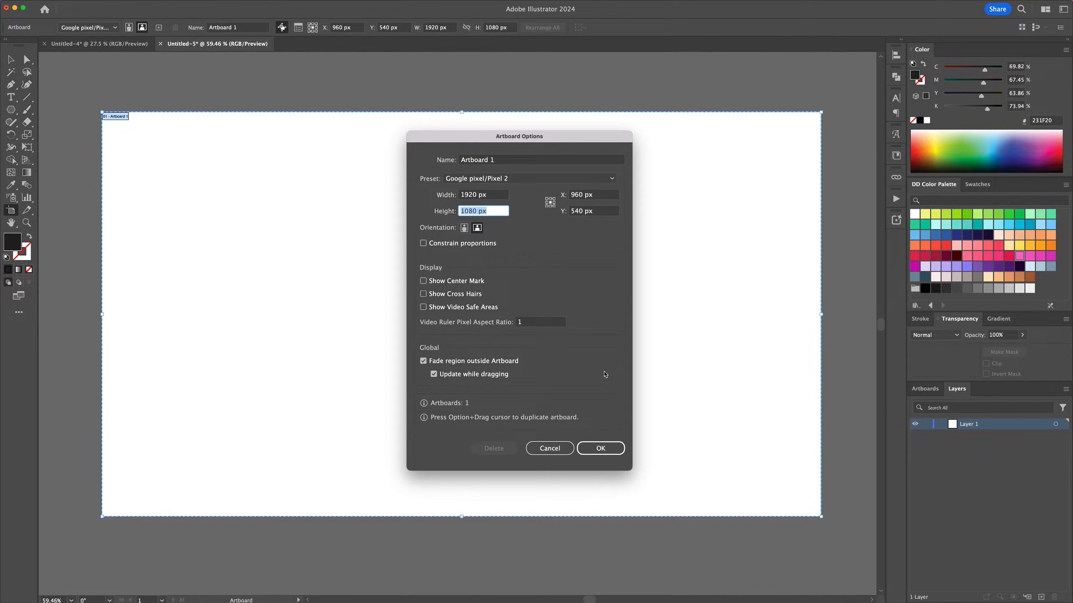
left_click(600, 448)
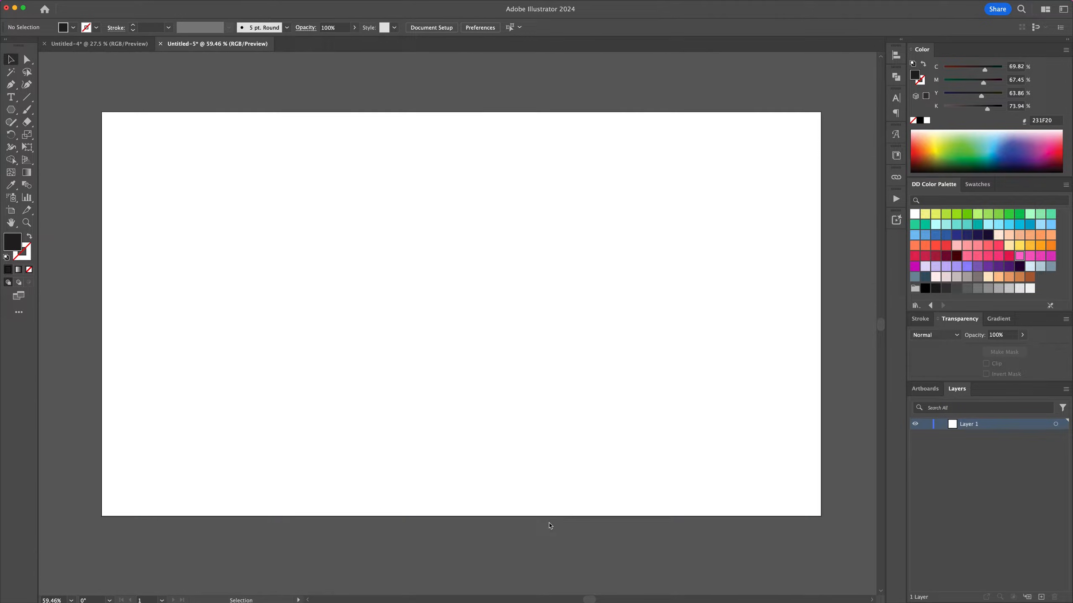
Step: Draw a 1920 × 1080 px background rectangle with the Rectangle tool
left_click(10, 109)
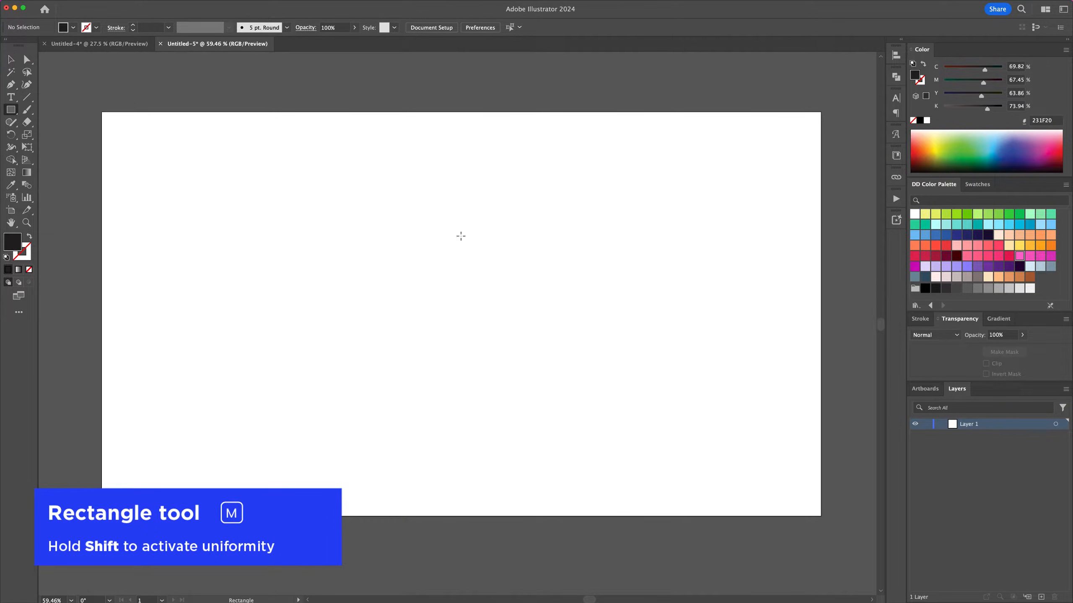
left_click(460, 236)
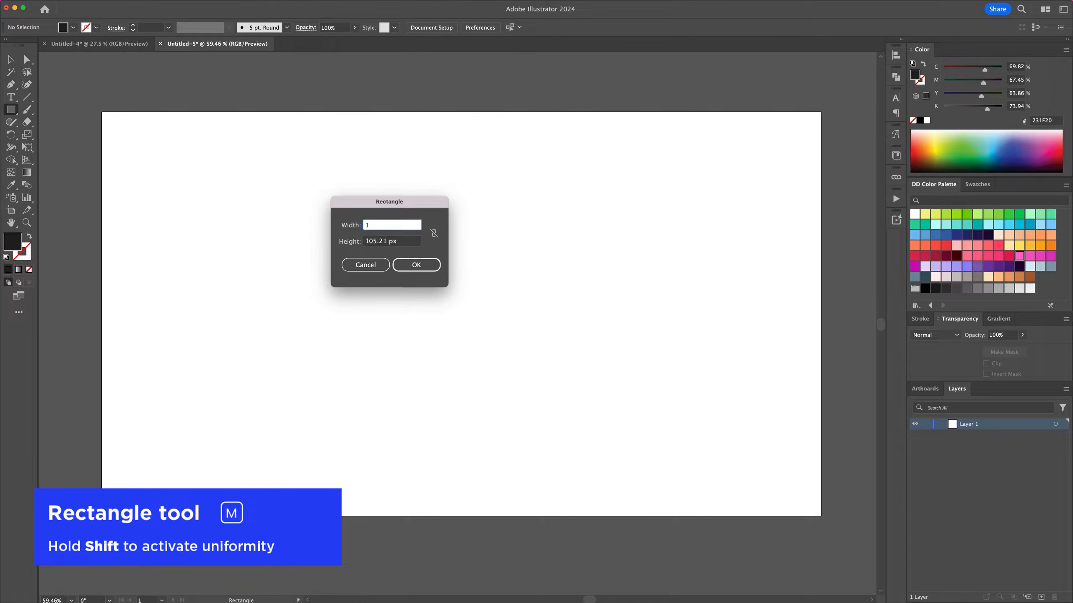
type("1080")
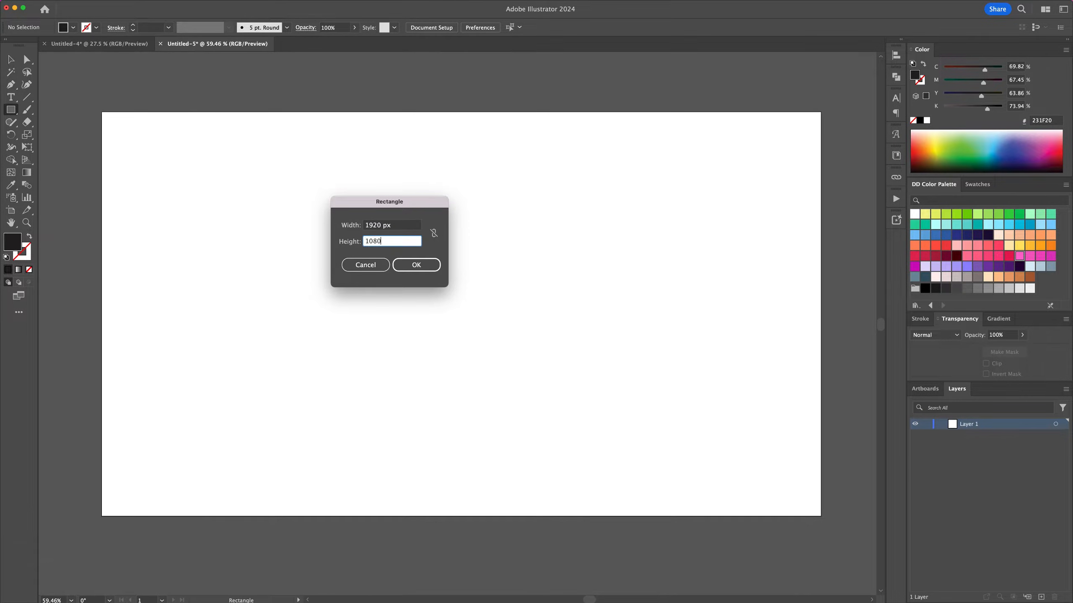
left_click(416, 265)
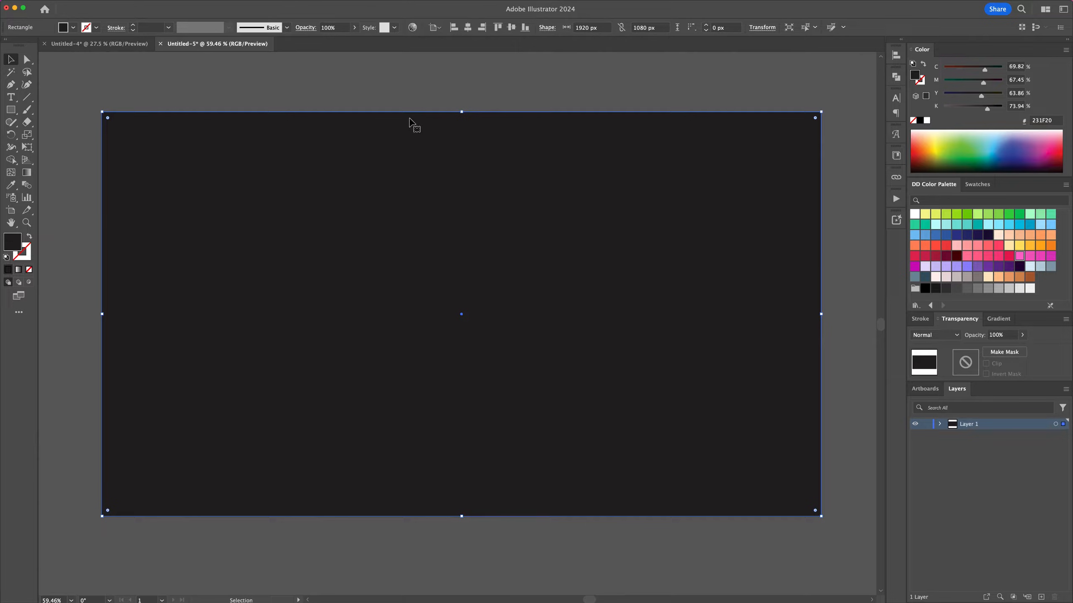
mouse_move(416, 169)
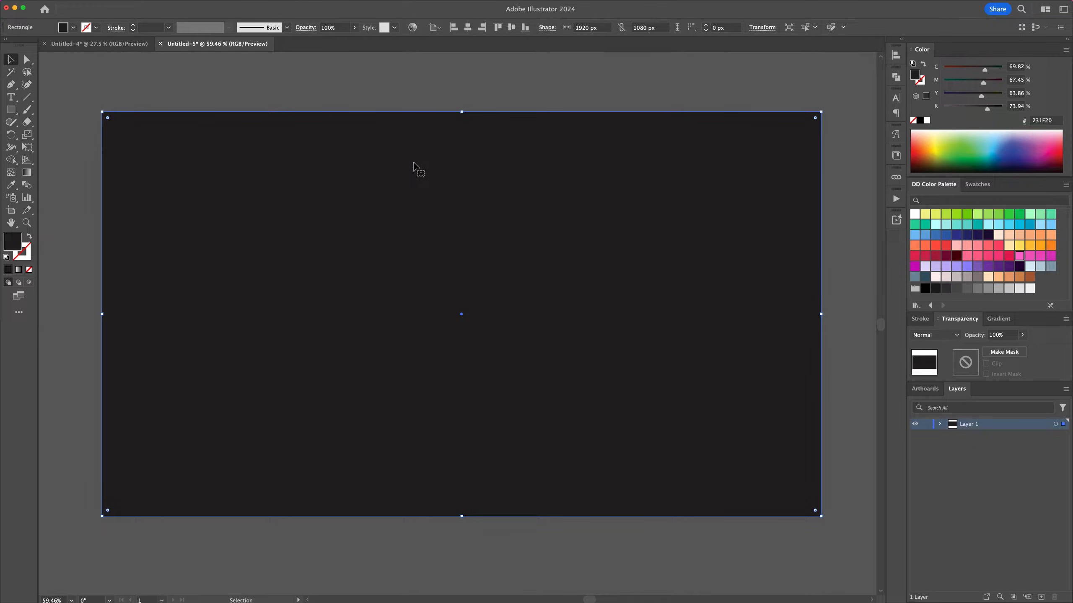
Step: Fill the rectangle with a radial gradient, darken its outer stop, and lock the Background layer
left_click(998, 319)
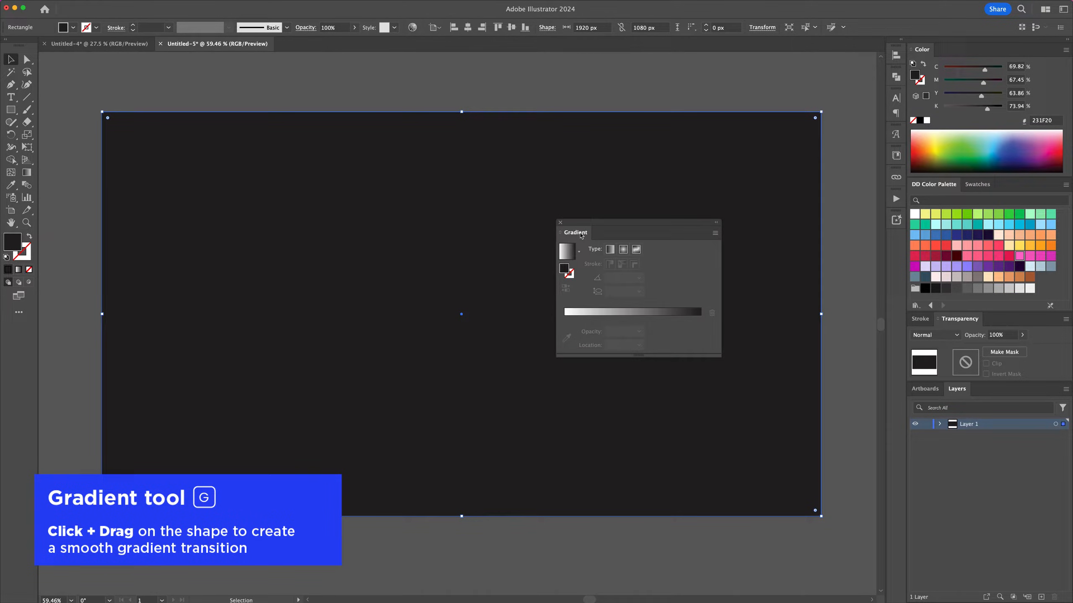
mouse_move(610, 248)
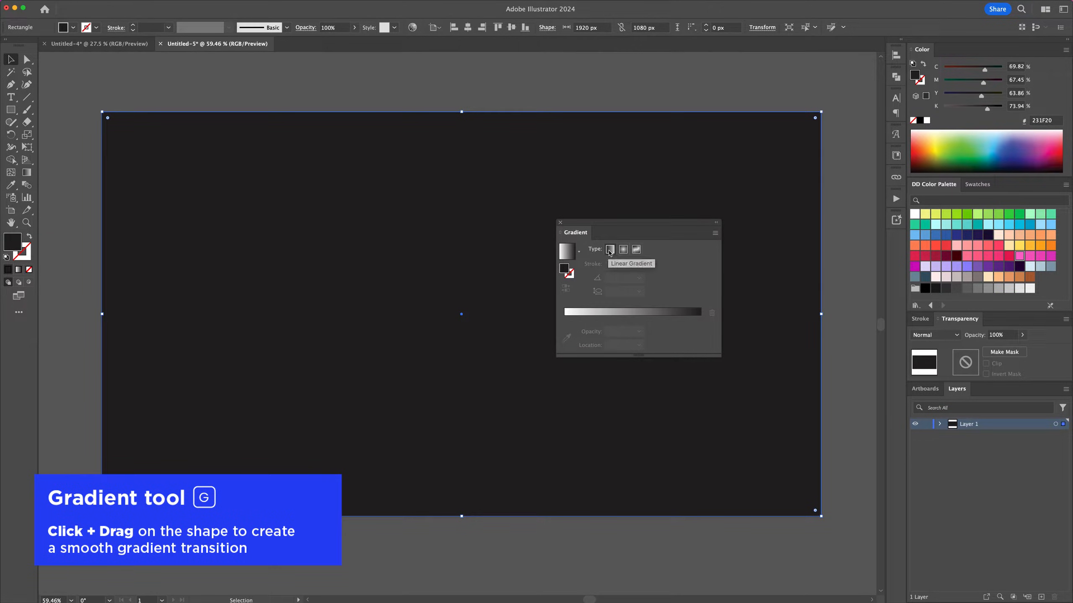
left_click(623, 249)
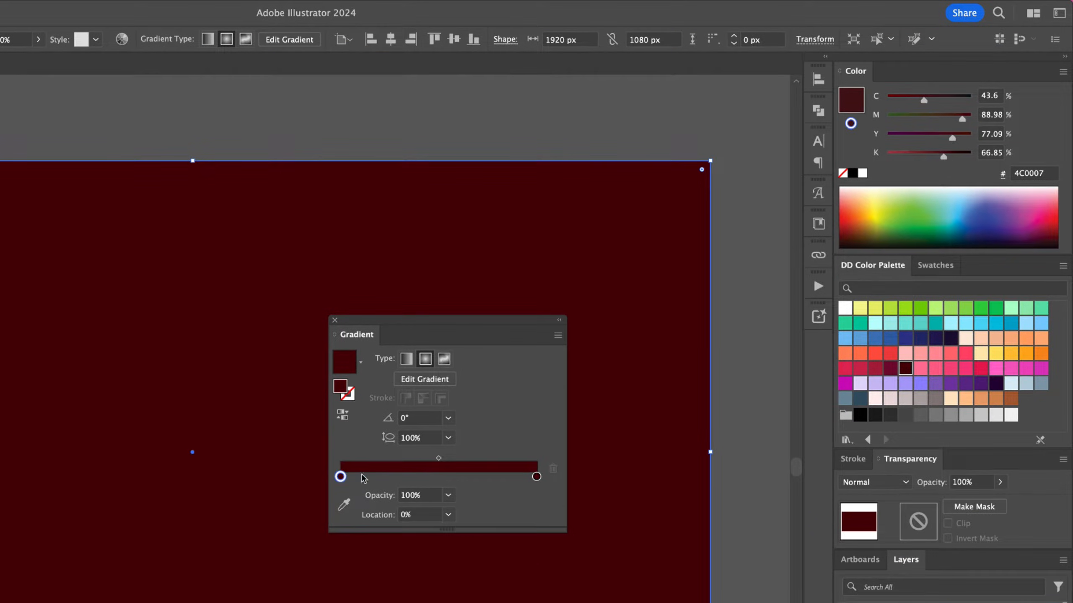
left_click(536, 477)
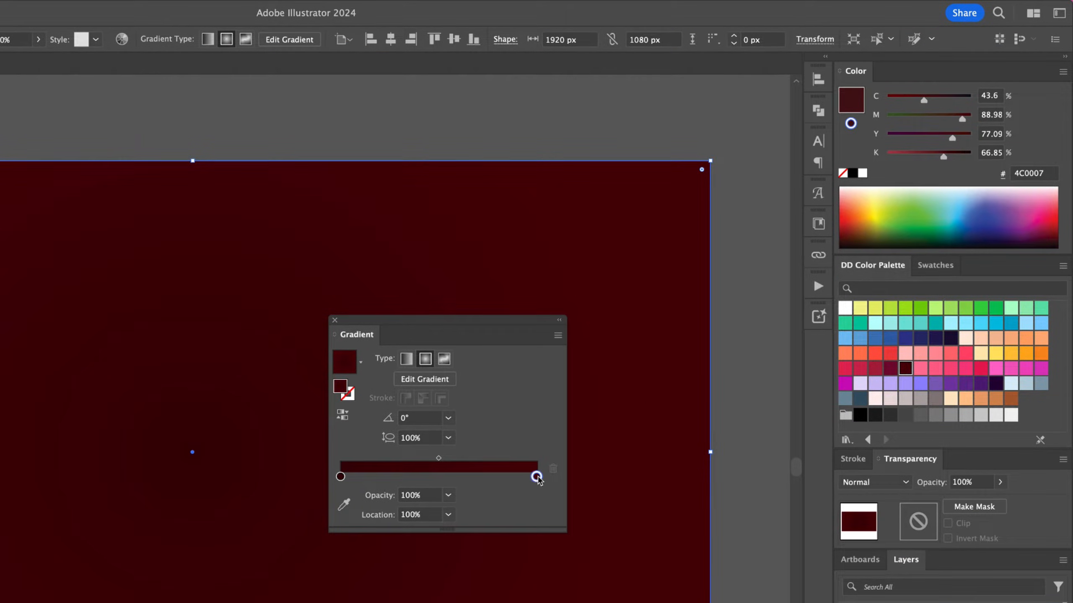
left_click_drag(927, 151, 961, 151)
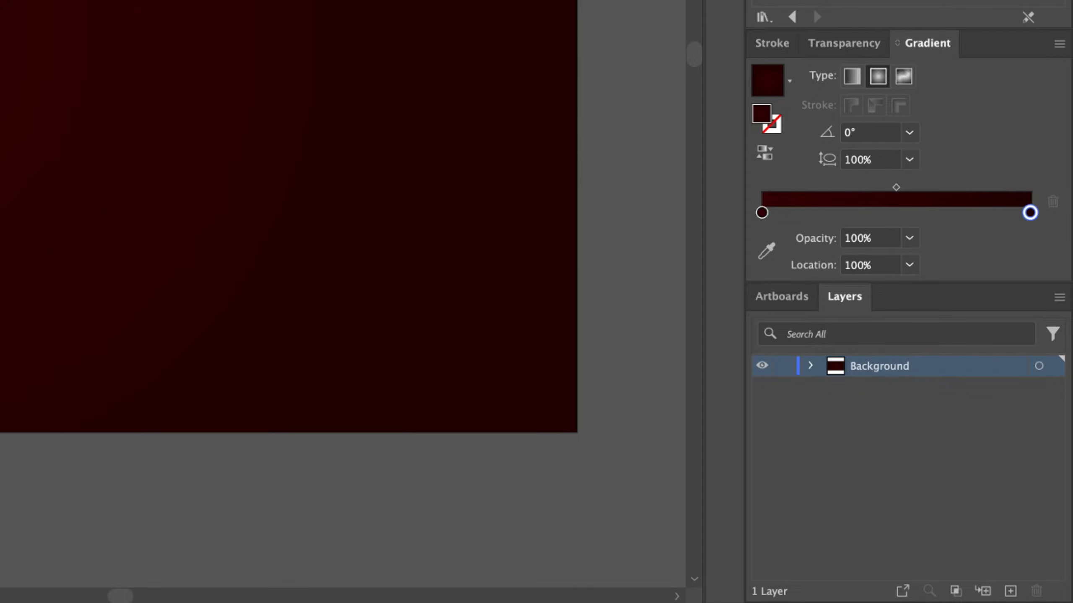
left_click(1011, 591)
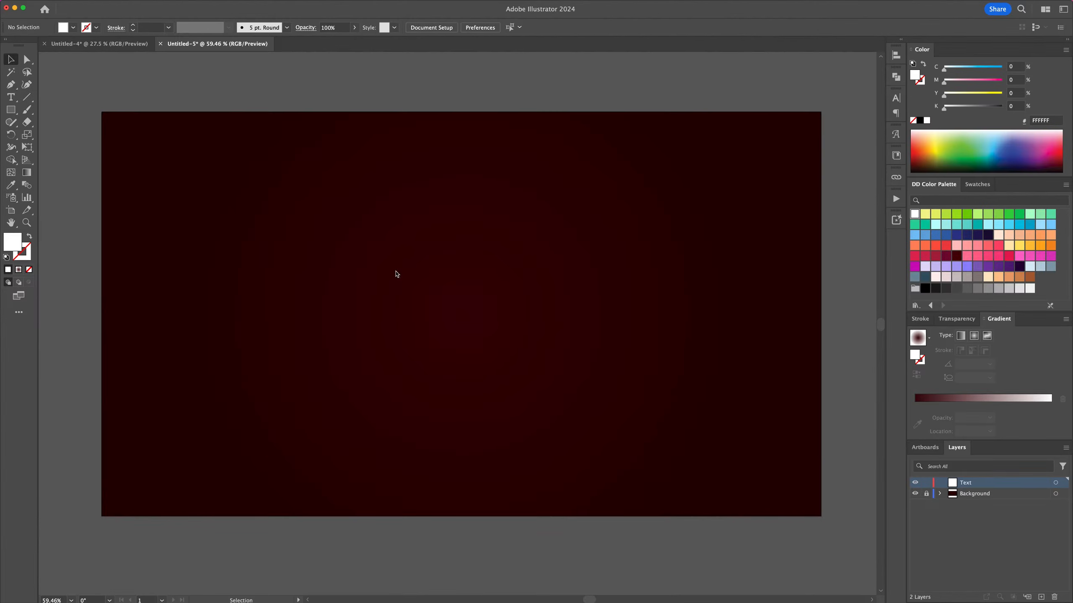
Step: Type NEON and set it in Gotham Rounded Bold
left_click(11, 98)
type("NEON")
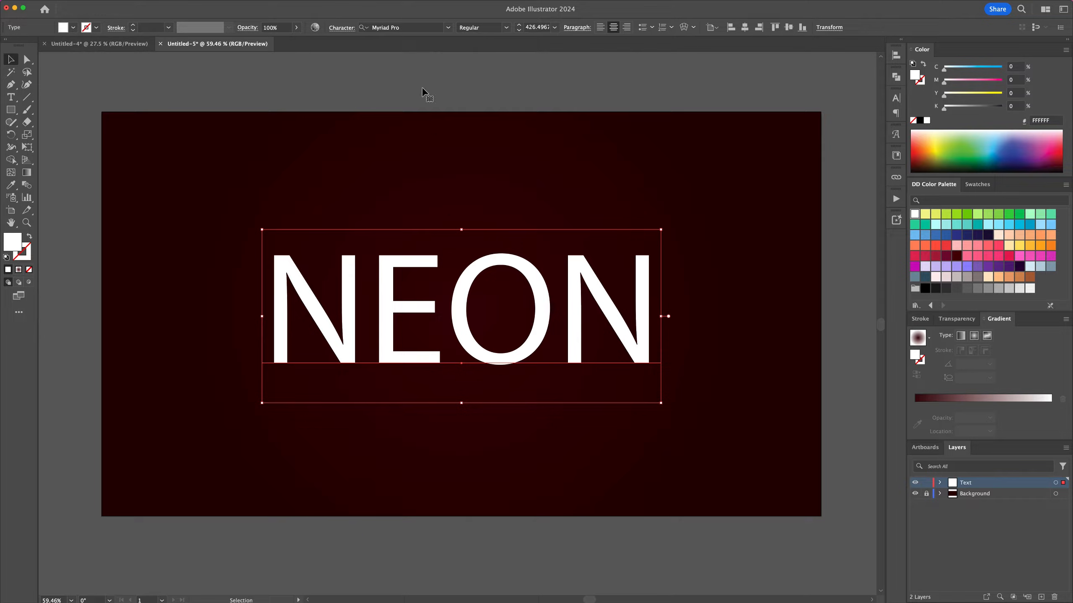
type("gotham")
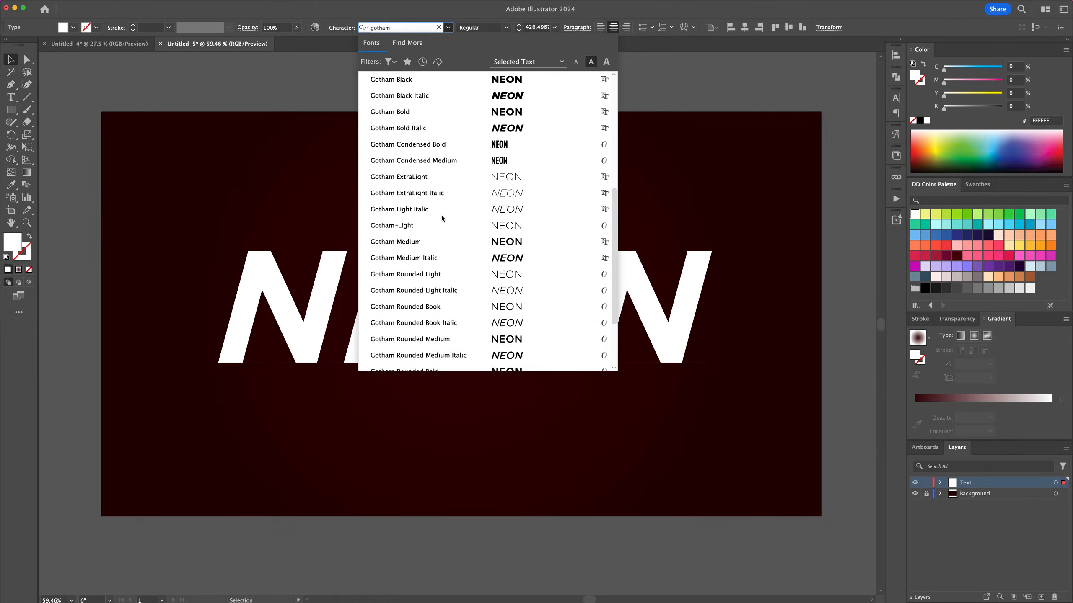
scroll("down", 3)
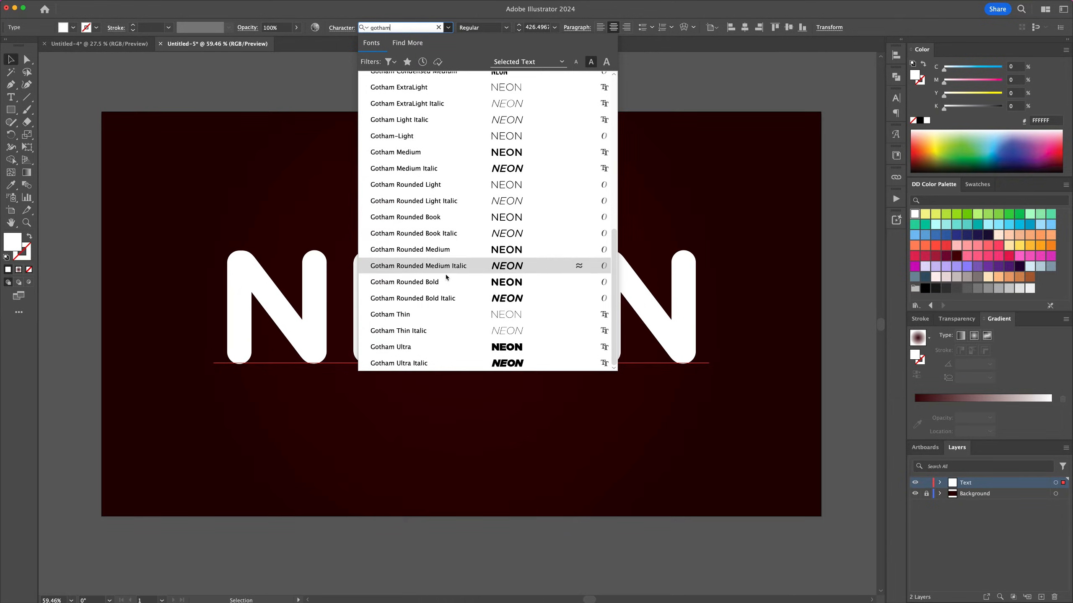
left_click(404, 282)
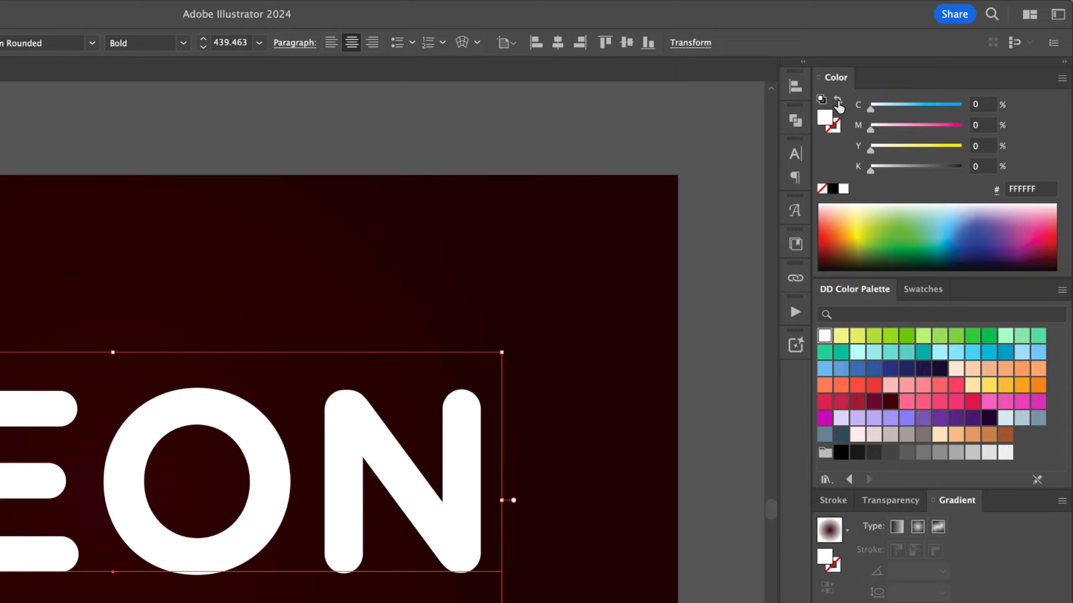
Step: Swap the NEON text's fill and stroke, then raise its stroke weight
left_click(828, 125)
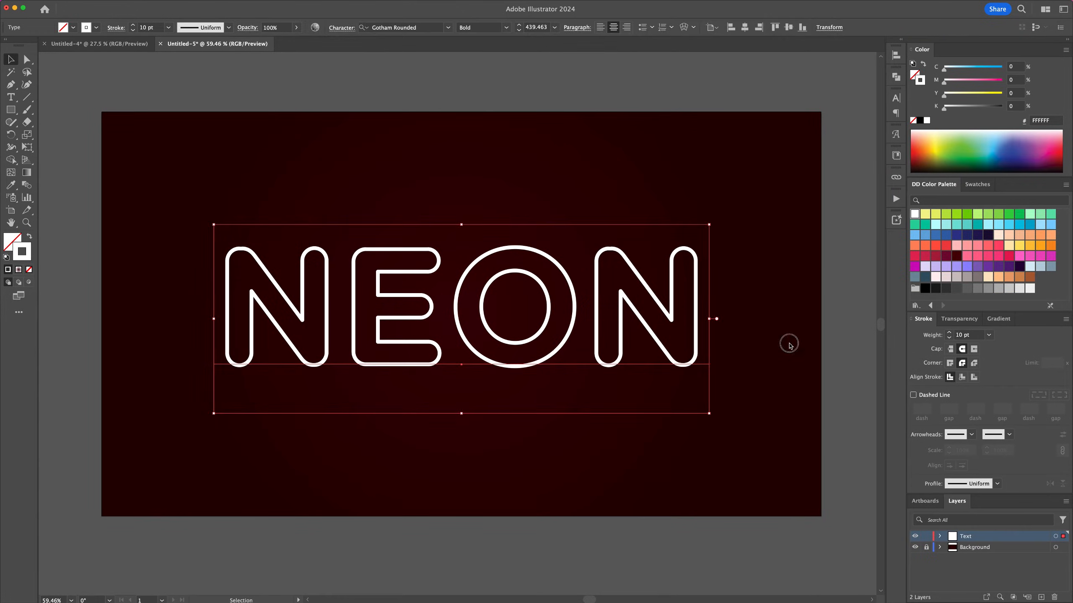
left_click(787, 345)
type("20")
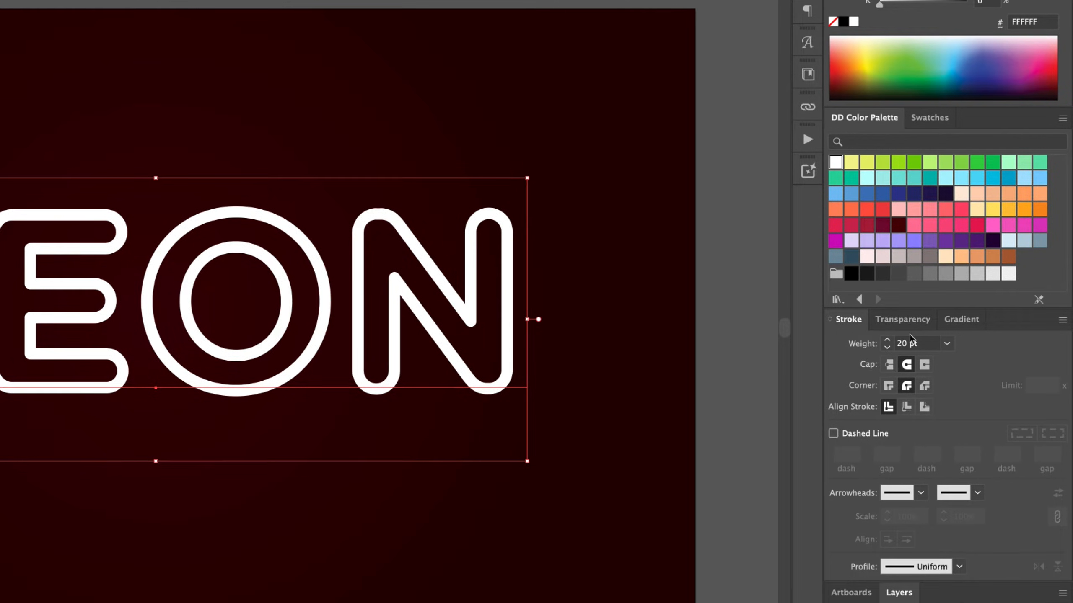
mouse_move(1043, 229)
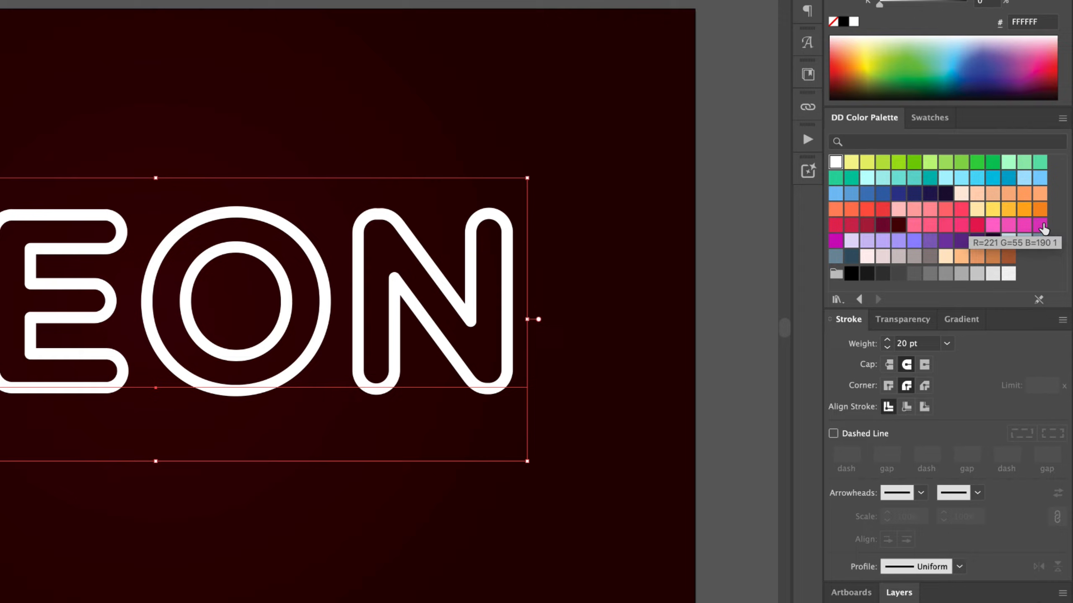
Step: Give the copied outline a magenta pink 36 pt stroke at 60% opacity
left_click(1039, 225)
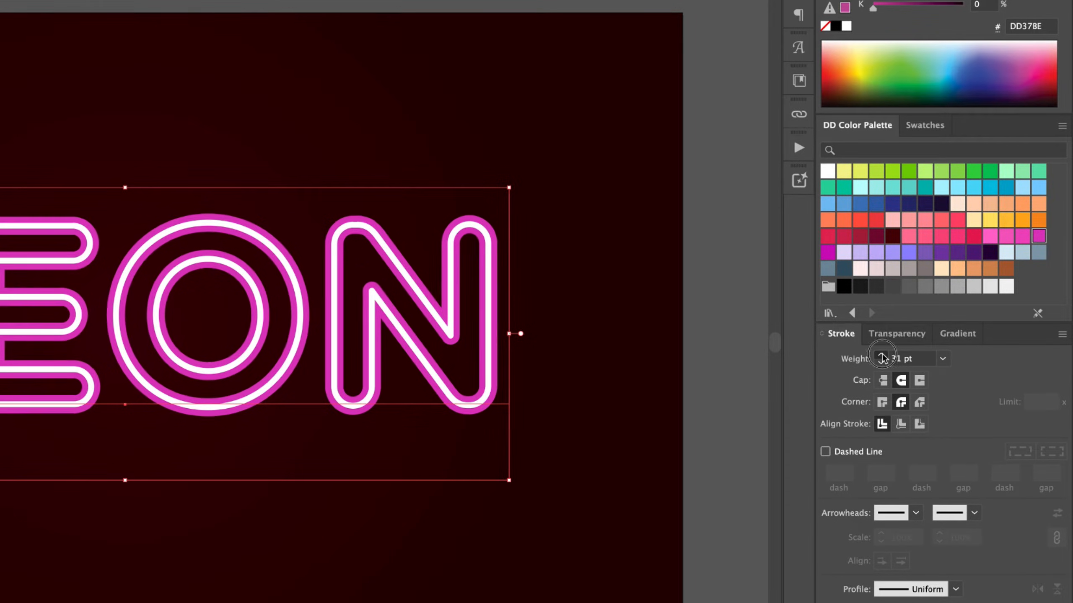
left_click(882, 356)
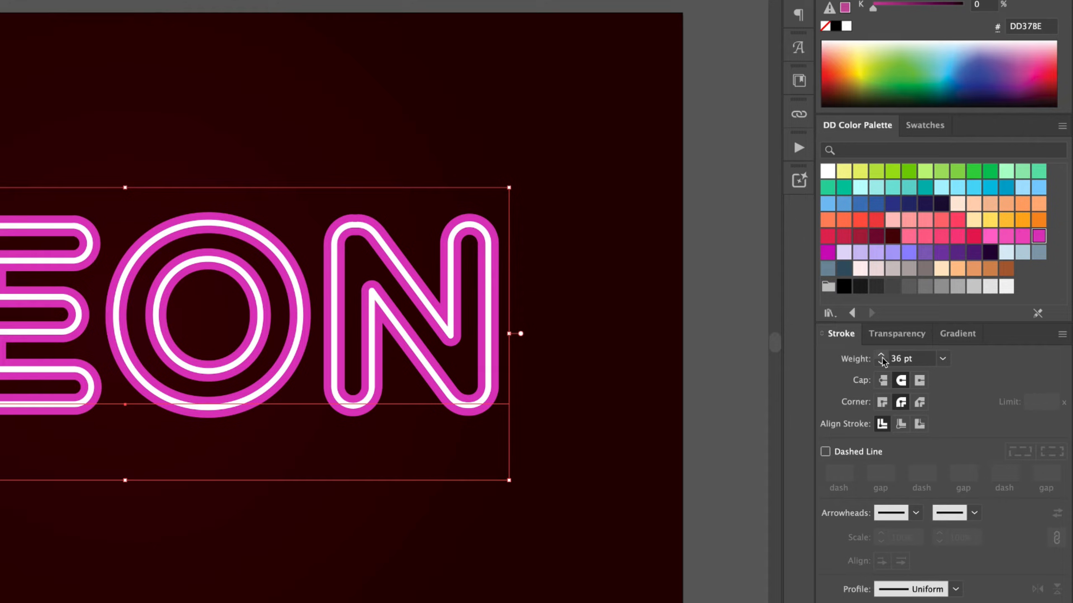
left_click(990, 236)
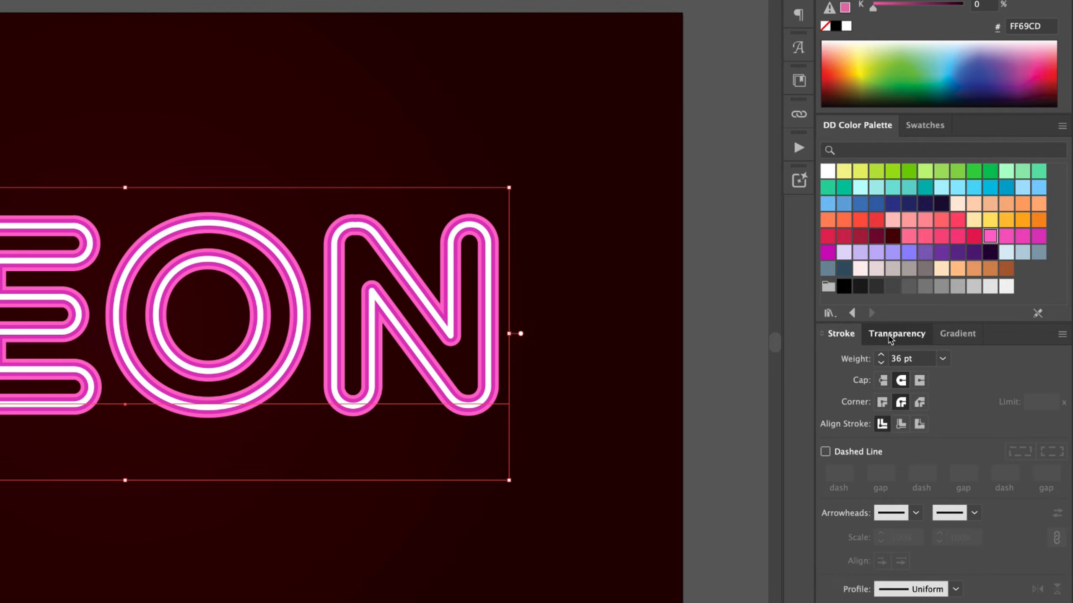
left_click(896, 333)
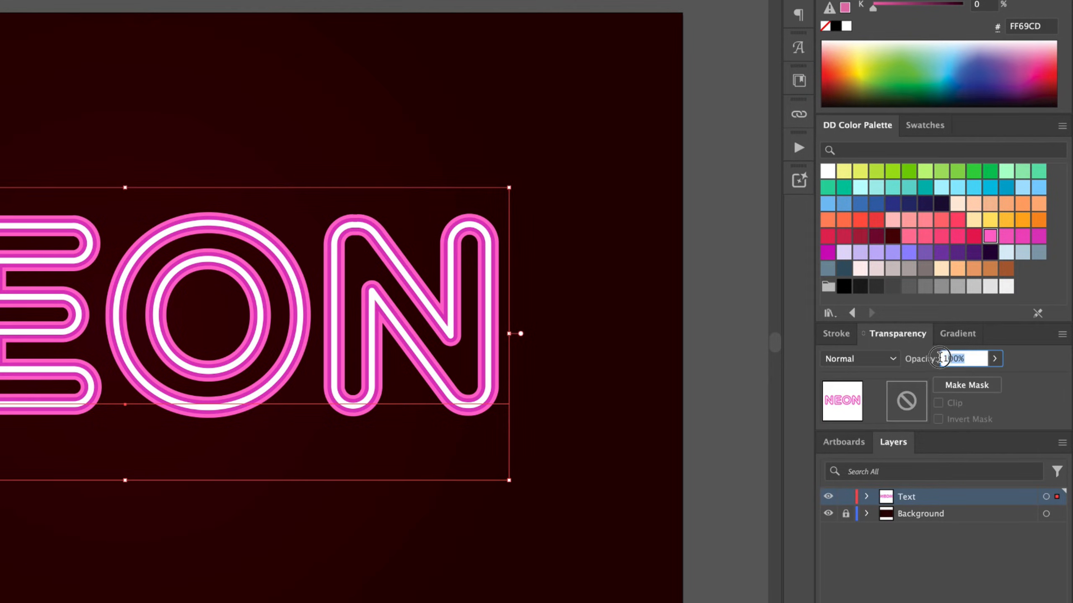
type("60%")
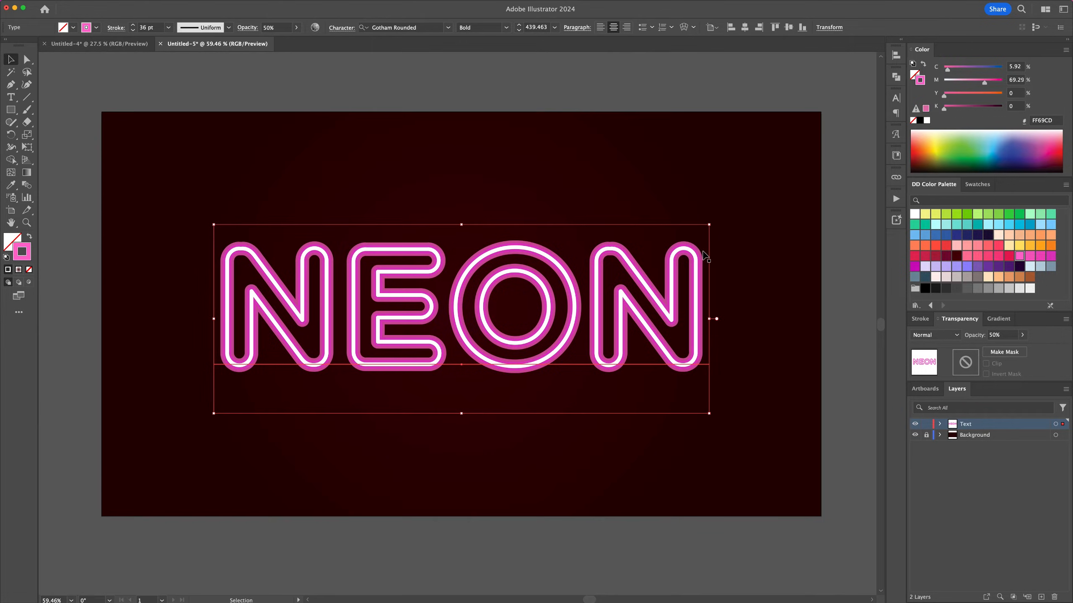
mouse_move(416, 226)
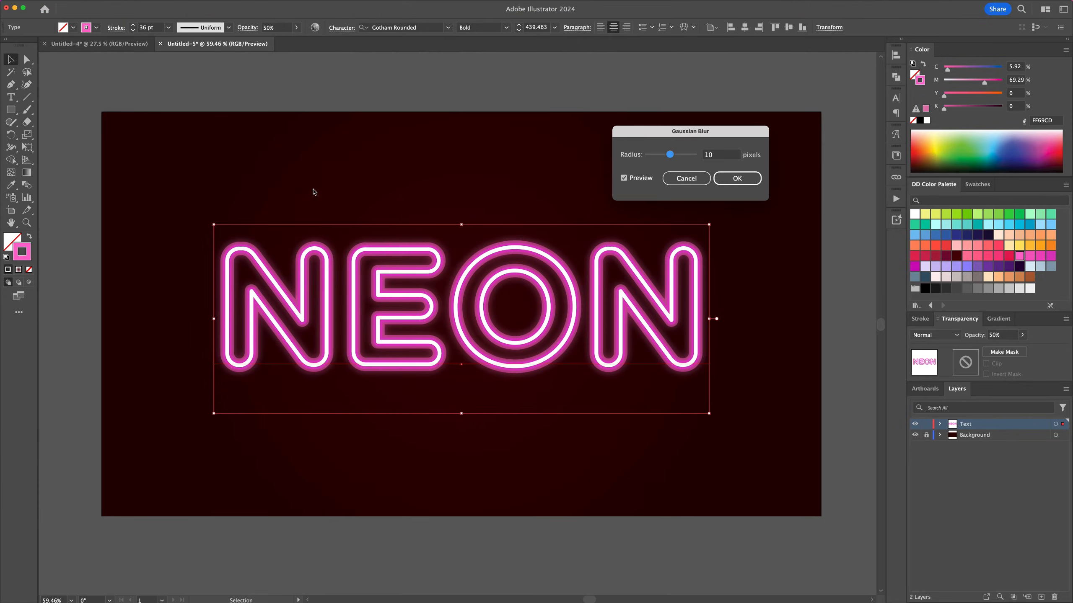
mouse_move(727, 163)
type("15")
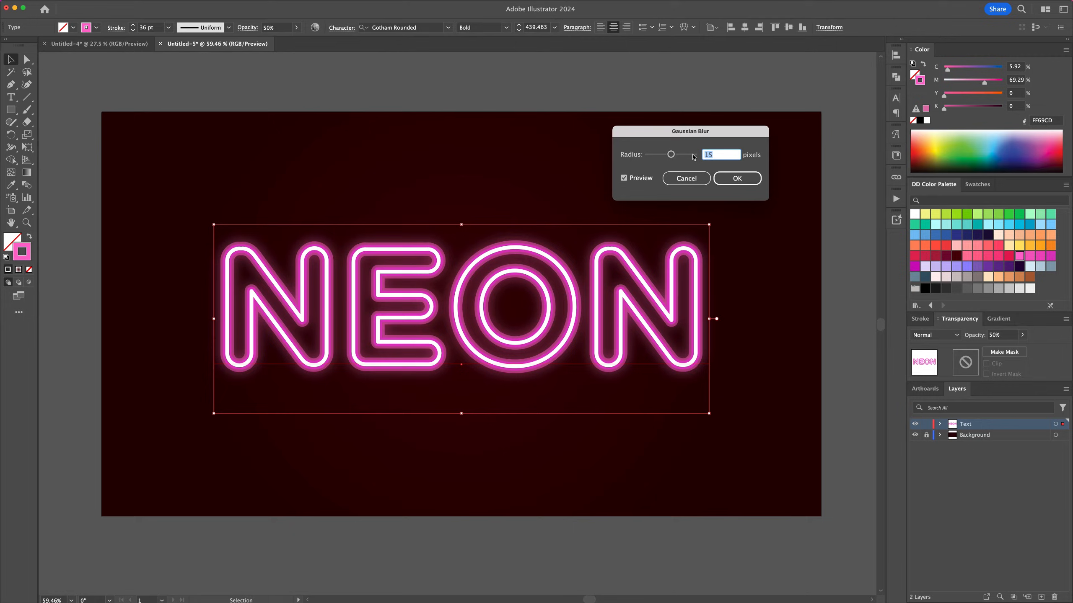
Step: Apply a 15-pixel Gaussian Blur to the pink outer stroke
left_click(737, 177)
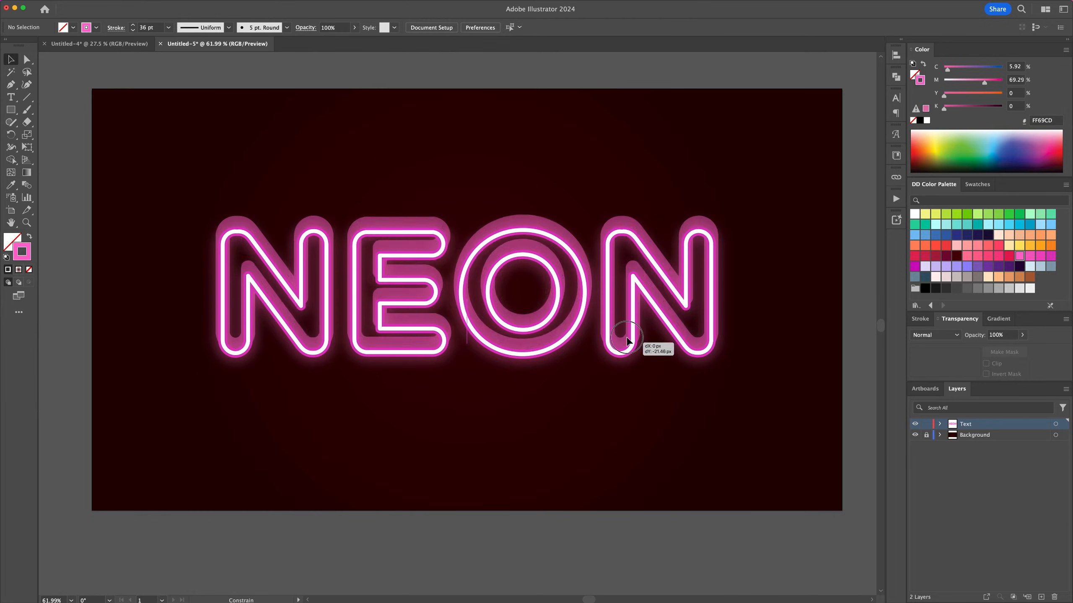
Step: Alt-drag a copy of the NEON group below the original and apply Outline Stroke
left_click_drag(626, 342, 626, 460)
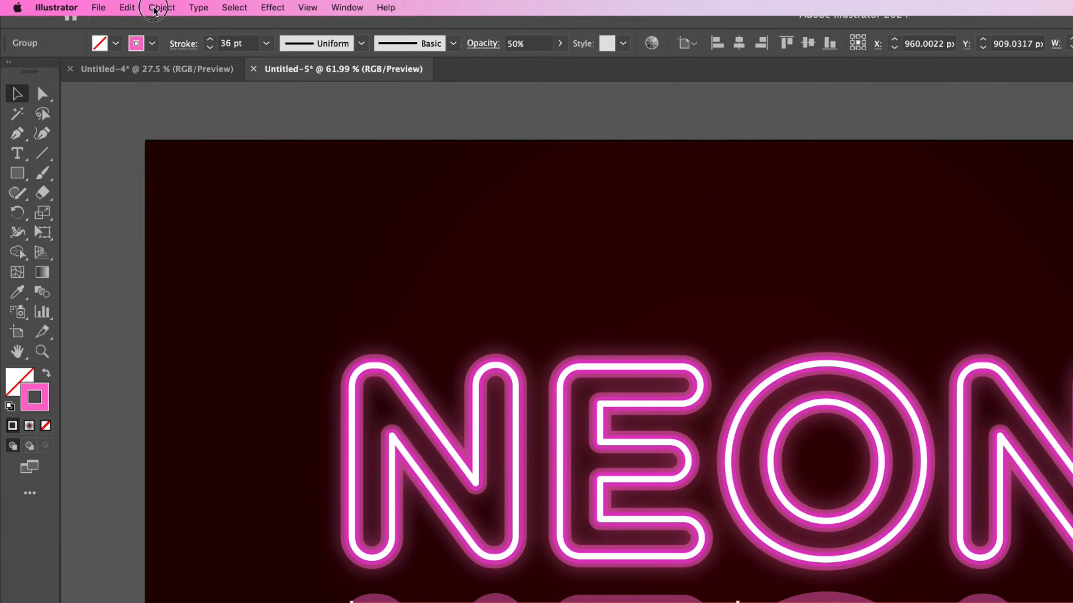
left_click(161, 7)
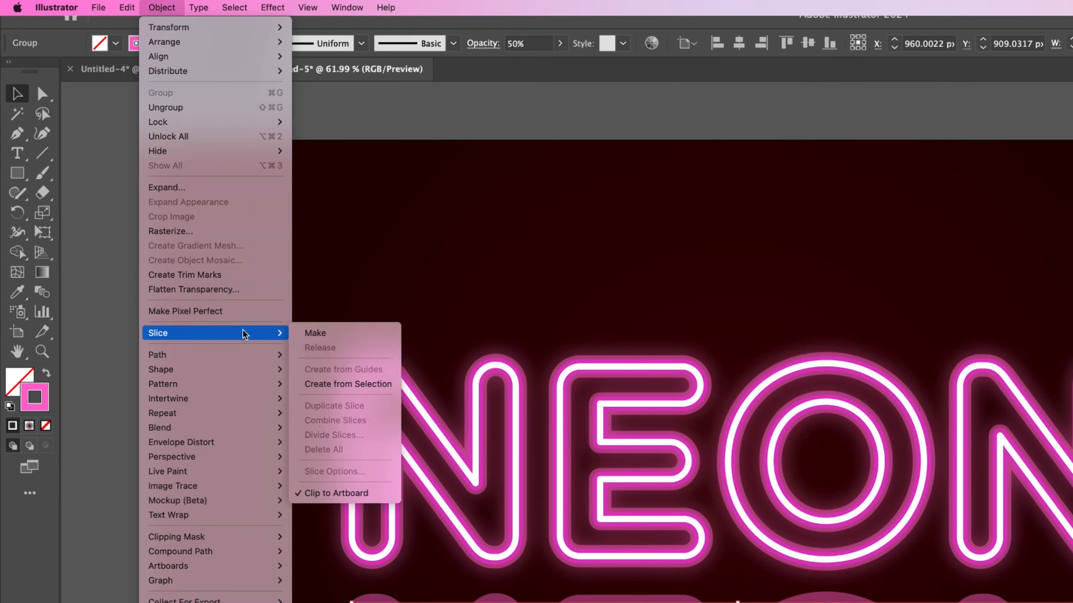
mouse_move(158, 354)
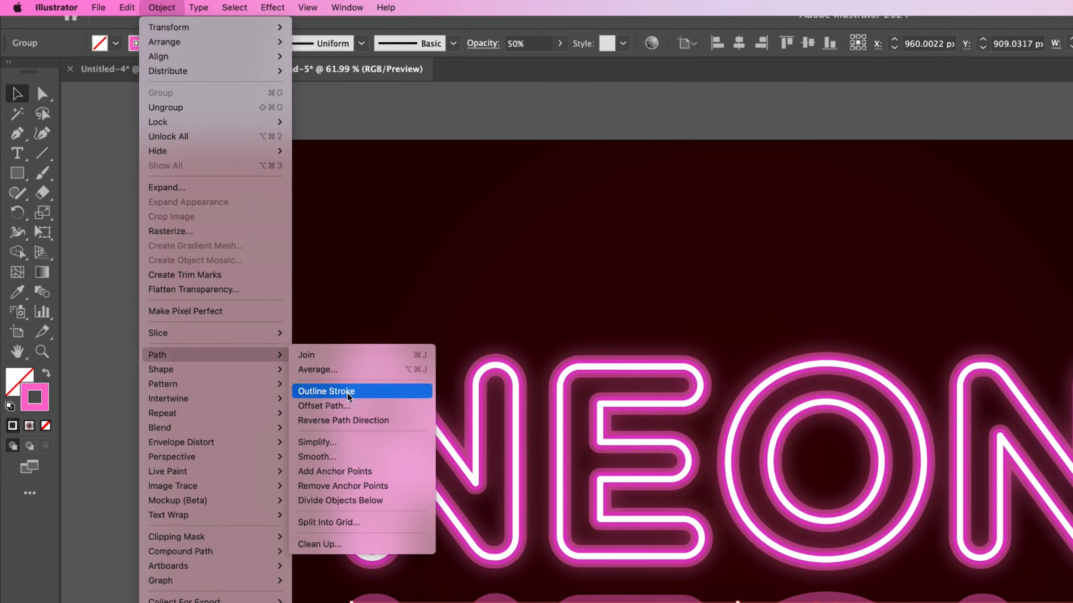
left_click(327, 391)
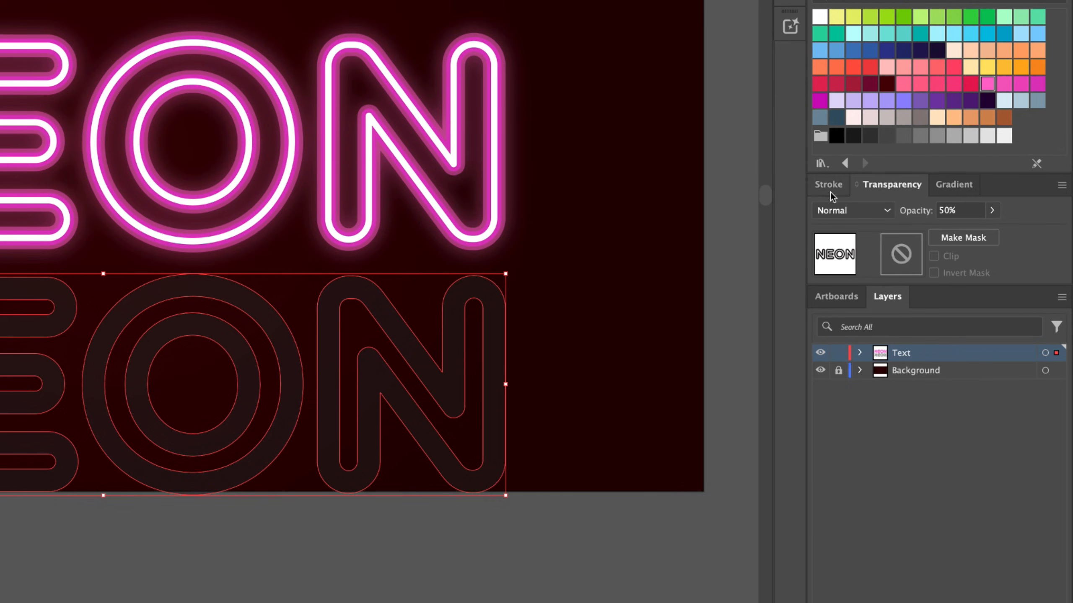
Step: Set the outlined shadow copy's blending mode to Multiply
left_click(852, 210)
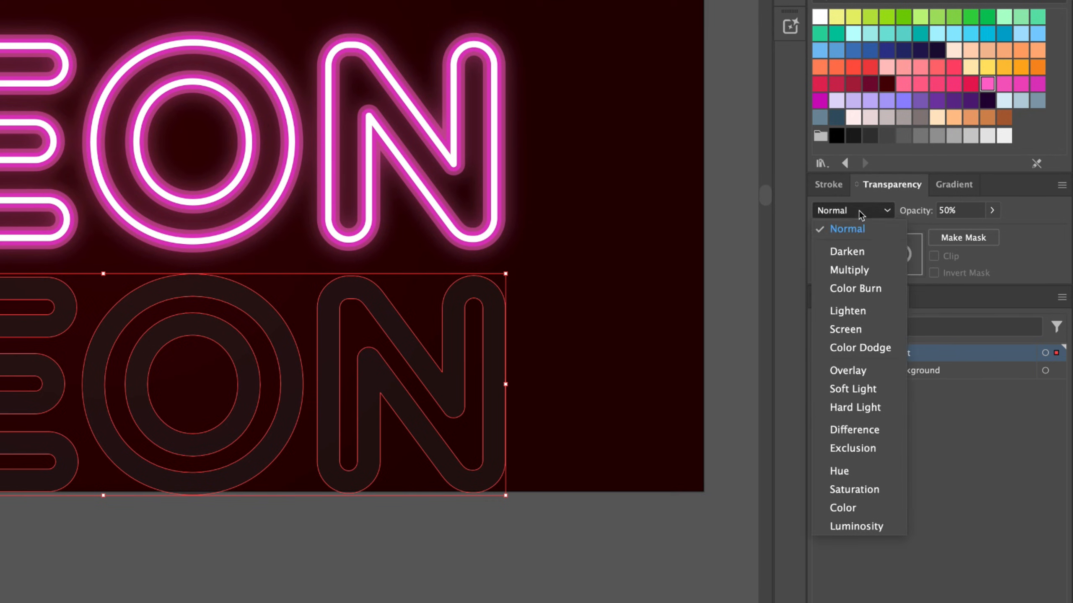
left_click(848, 269)
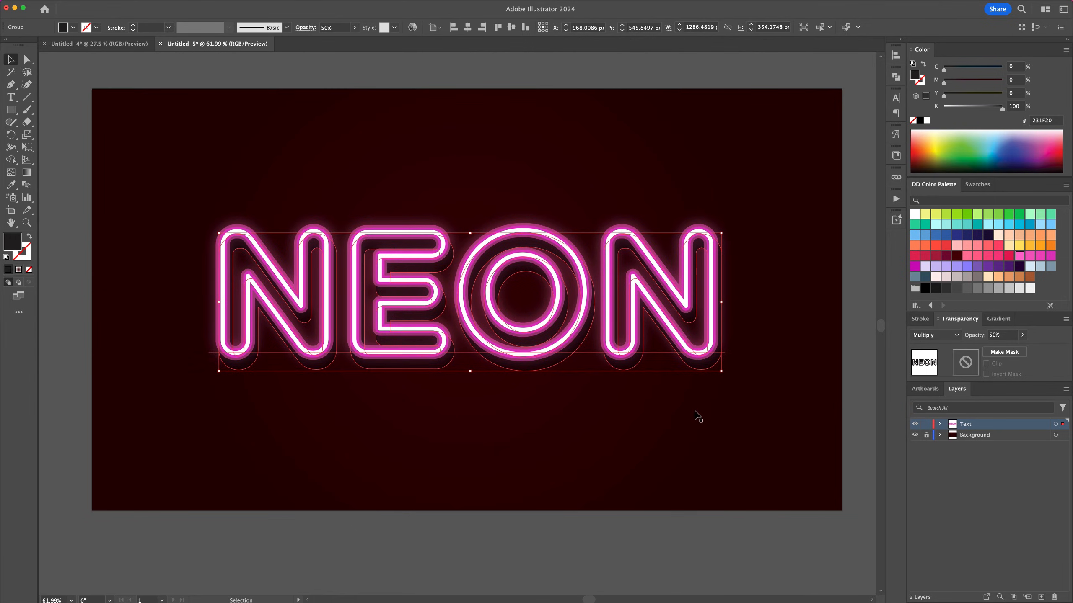
Step: Apply a 14-pixel Gaussian Blur to the shadow copy
left_click(171, 5)
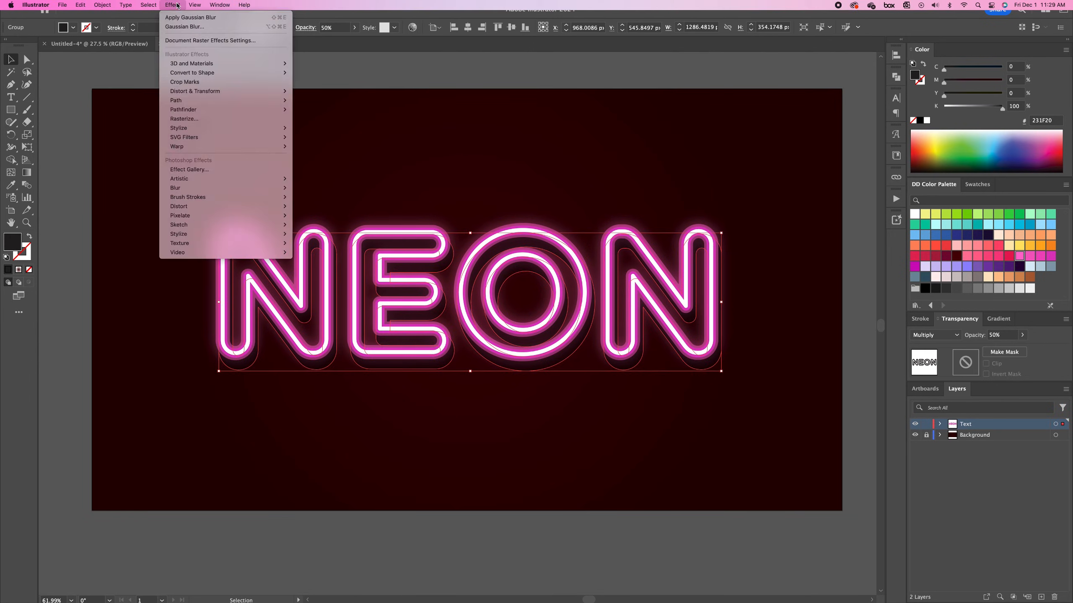
left_click(183, 26)
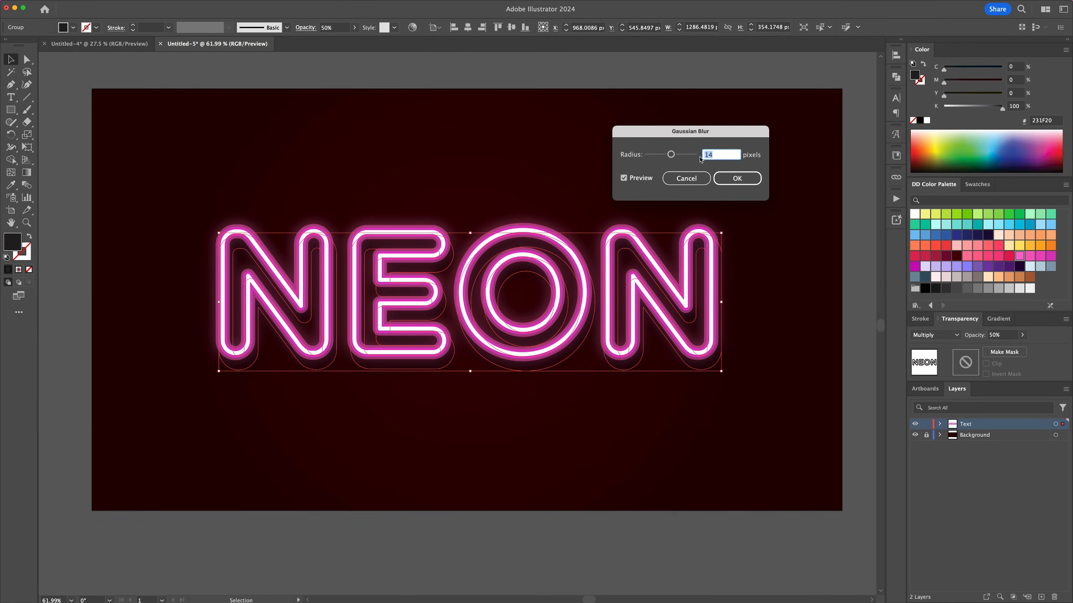
left_click(736, 178)
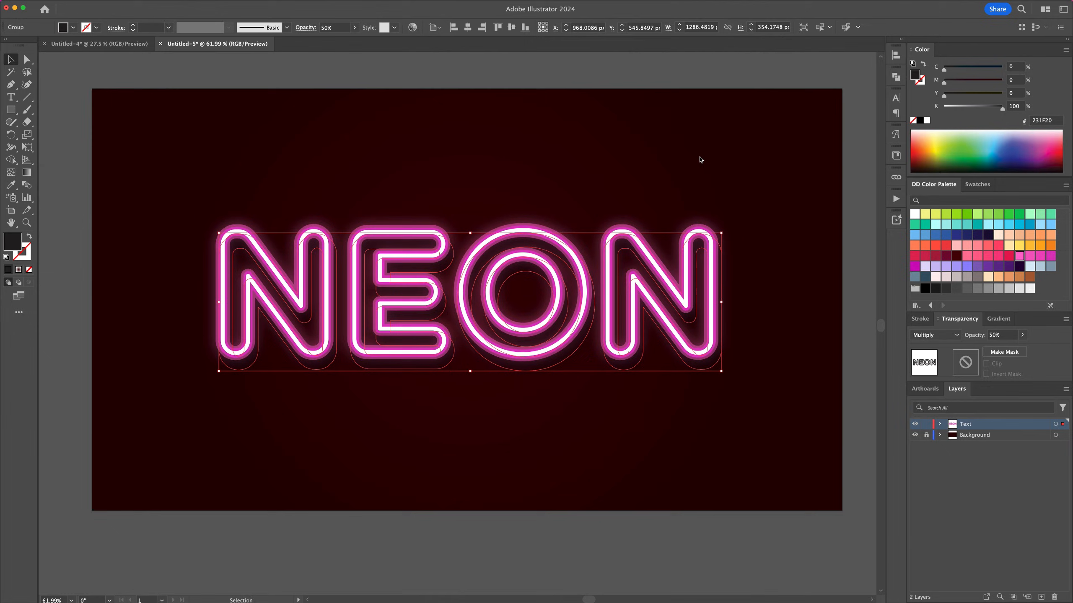